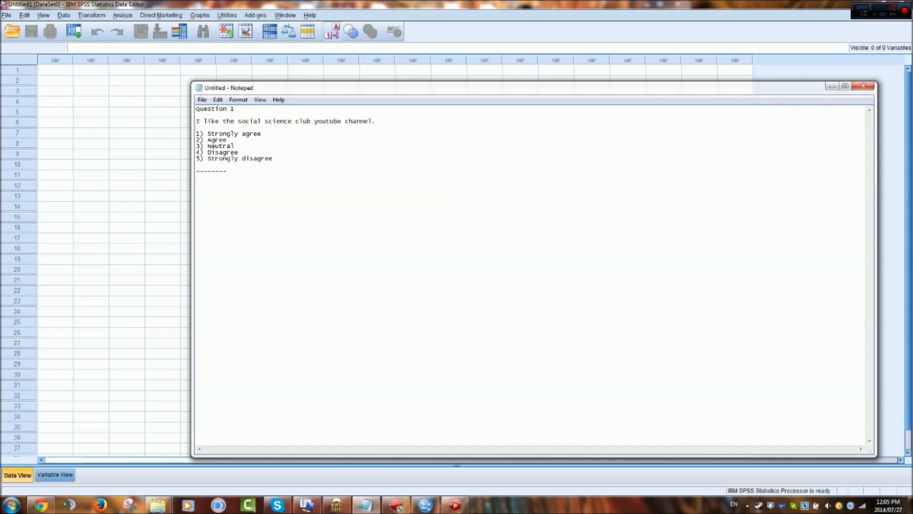
# Step: Review the survey question and its five answer options in the source text
pyautogui.moveTo(221, 121); pyautogui.dragTo(295, 121)
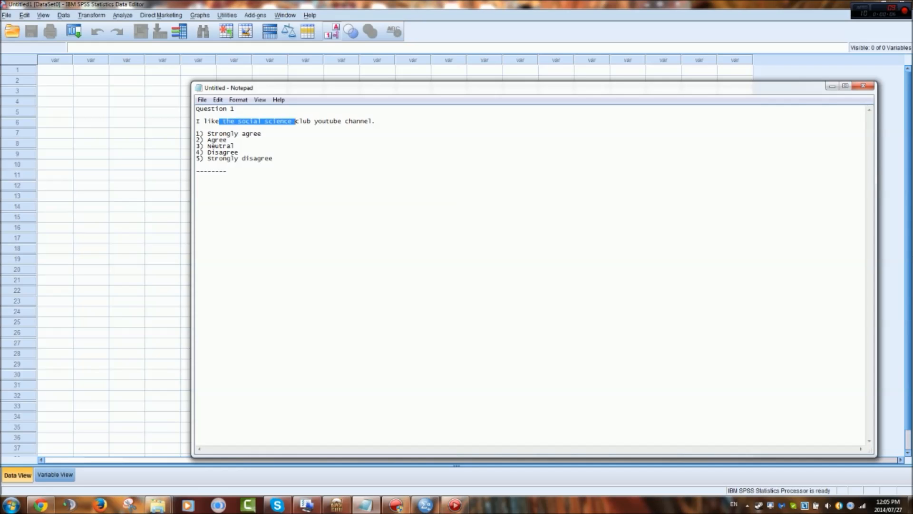
pyautogui.click(238, 152)
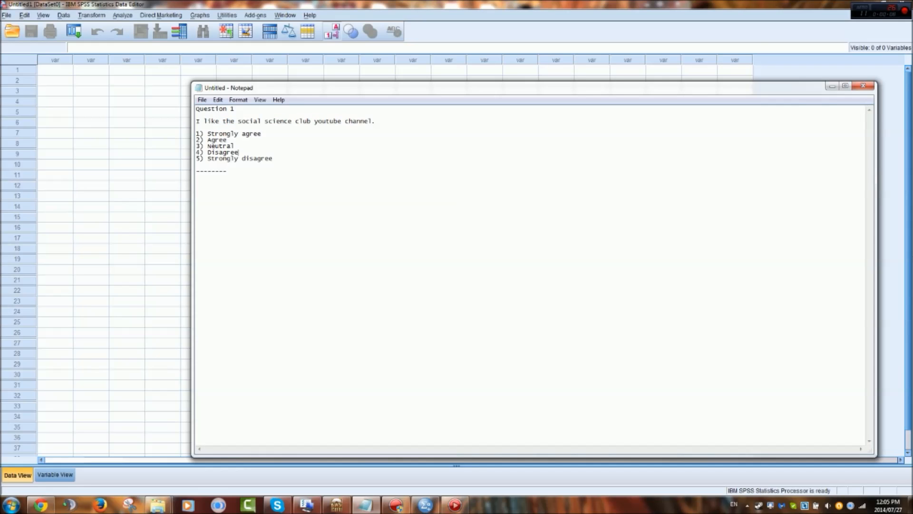
pyautogui.moveTo(196, 133); pyautogui.dragTo(236, 145)
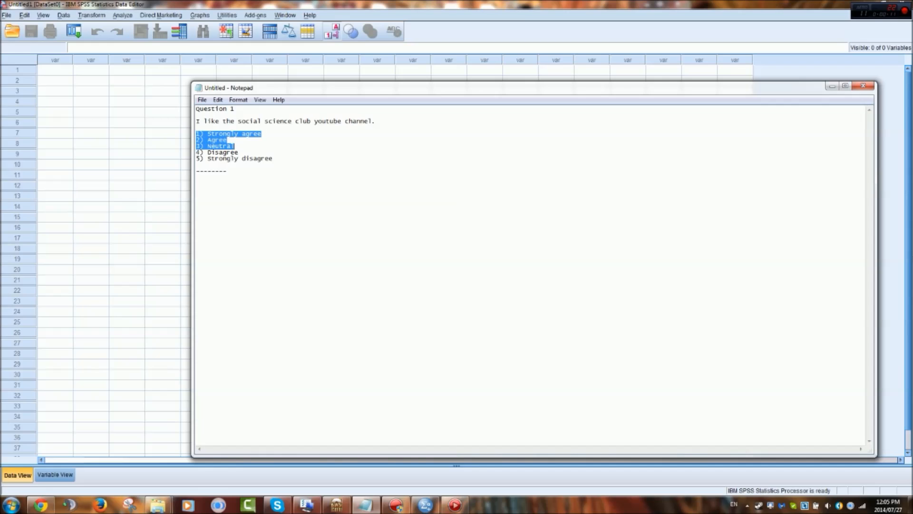
pyautogui.click(227, 170)
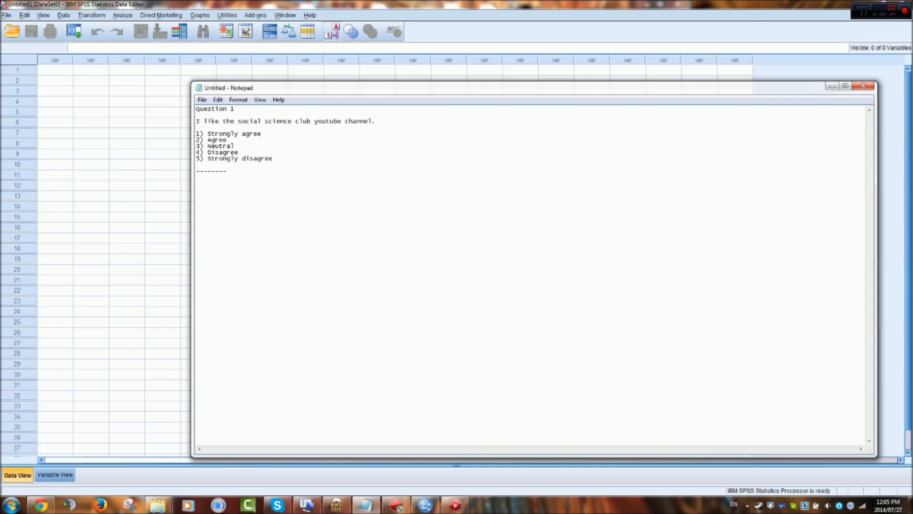
pyautogui.moveTo(196, 133); pyautogui.dragTo(273, 158)
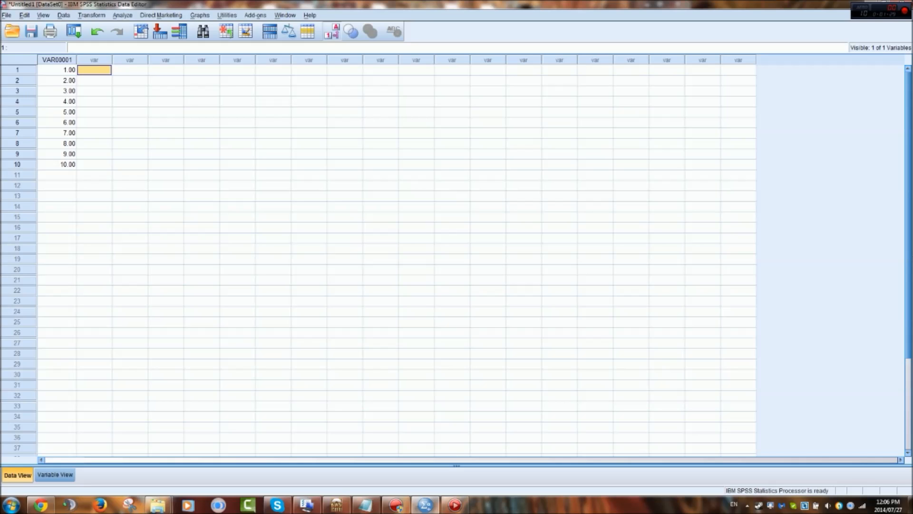
# Step: Enter the answer codes (3, 4, ... 2) in the second column beside cases 1–10
pyautogui.write('3.00')
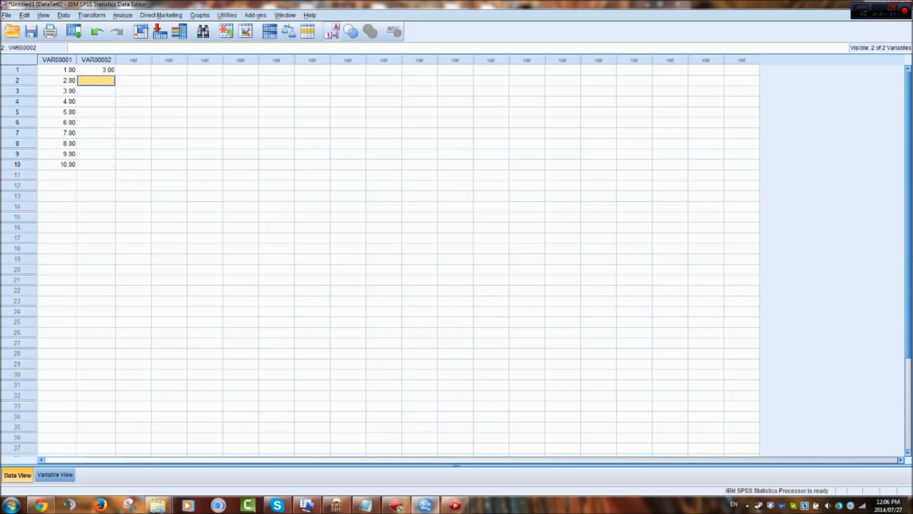
pyautogui.write('4.00')
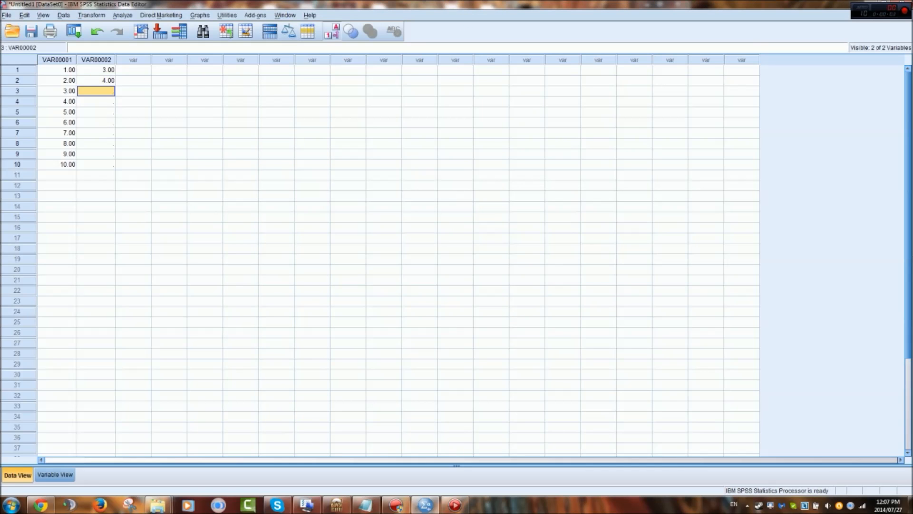
pyautogui.write('2.00')
pyautogui.write('3')
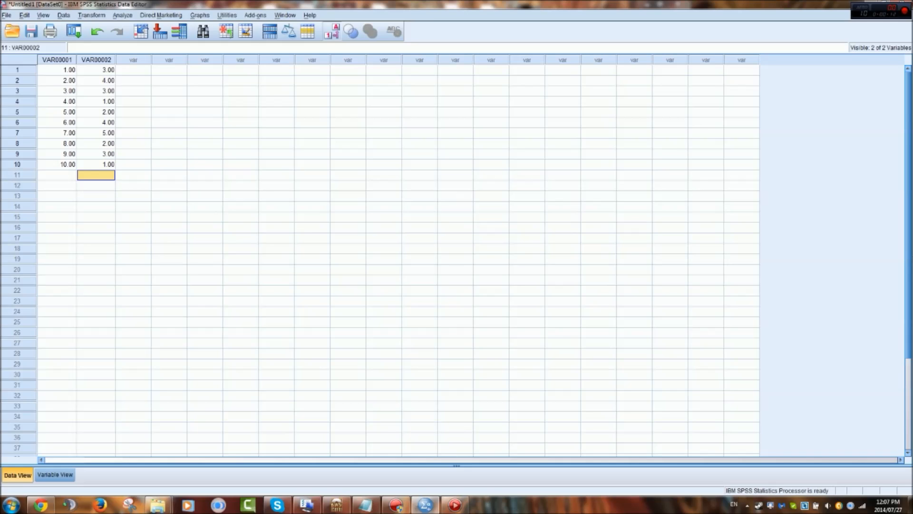
pyautogui.click(134, 175)
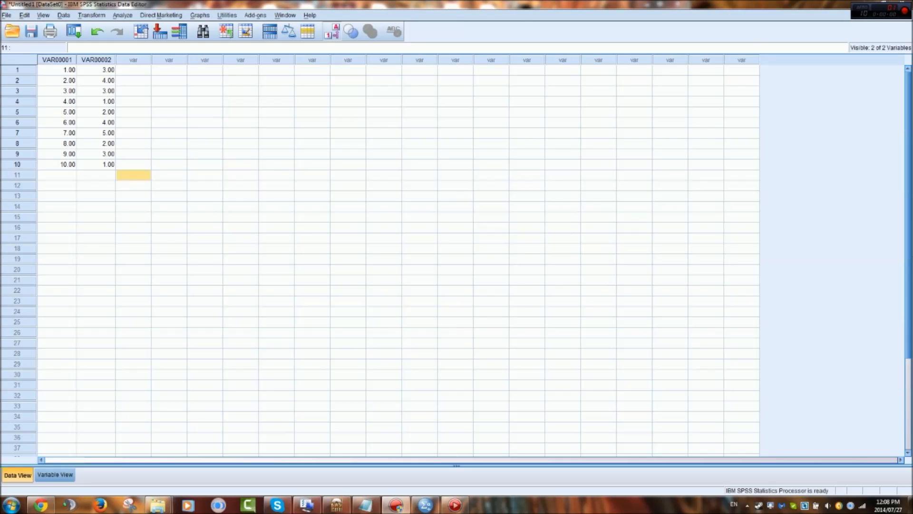
pyautogui.click(170, 133)
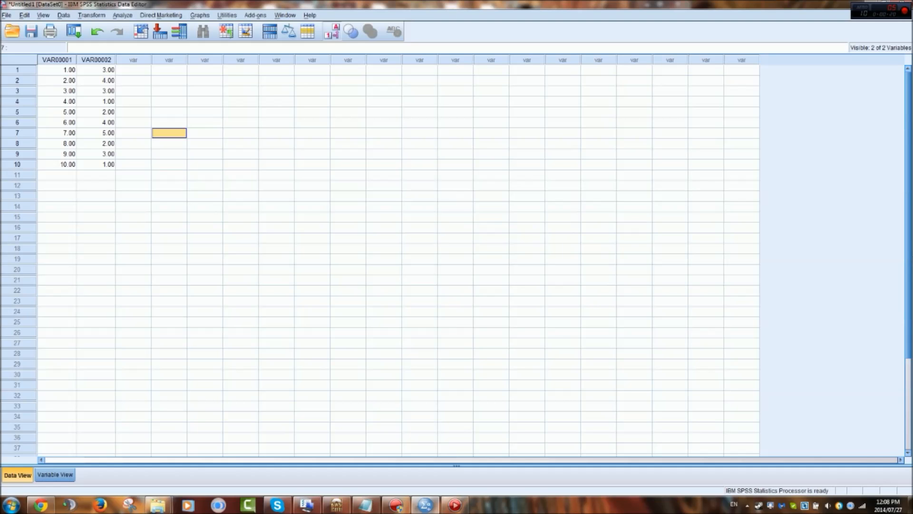
pyautogui.click(54, 474)
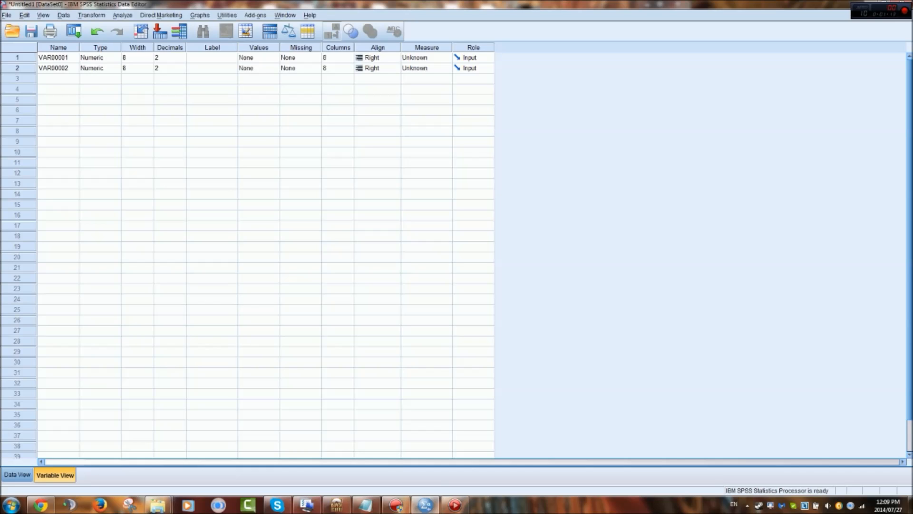
# Step: Set VAR00001's Measure to Scale and leave VAR00002's Role as Input
pyautogui.click(426, 57)
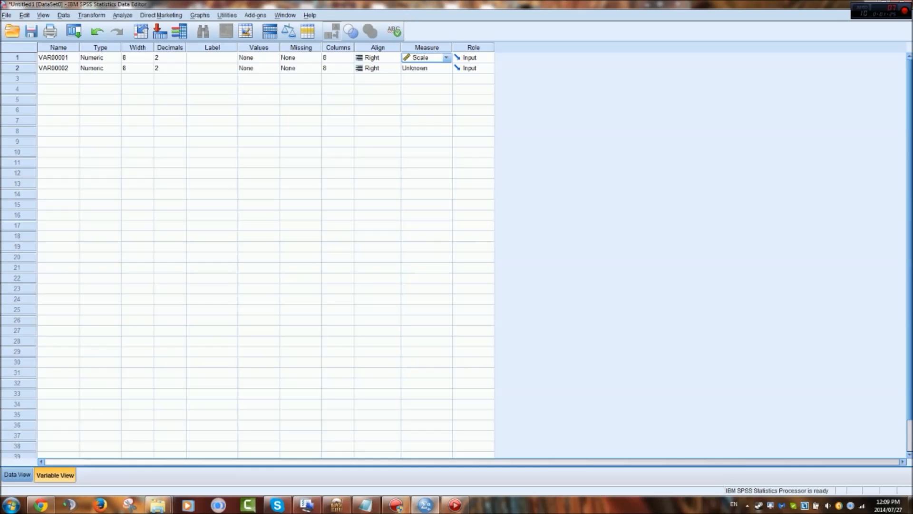
pyautogui.click(488, 68)
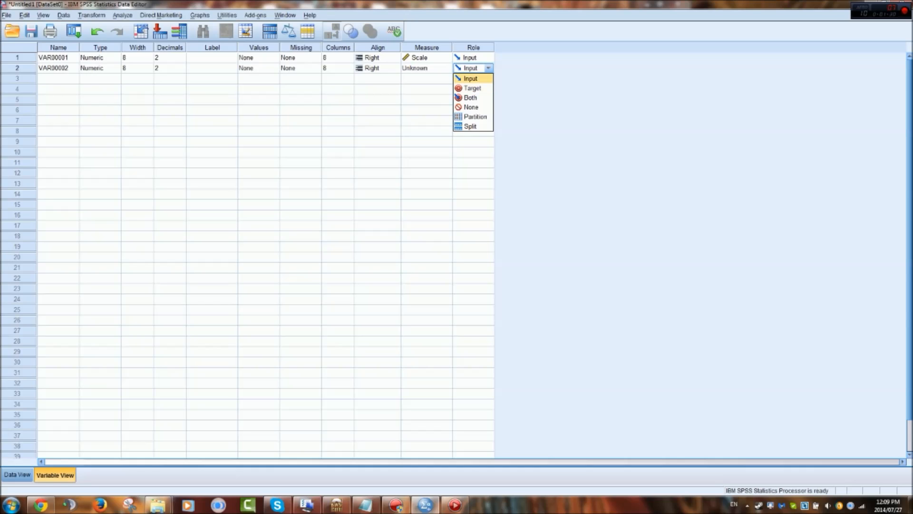
pyautogui.moveTo(470, 97)
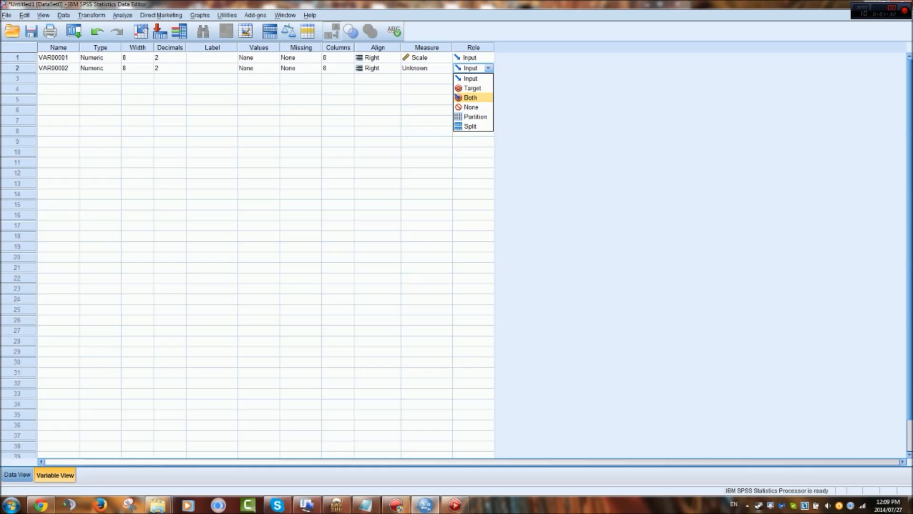
pyautogui.moveTo(471, 108)
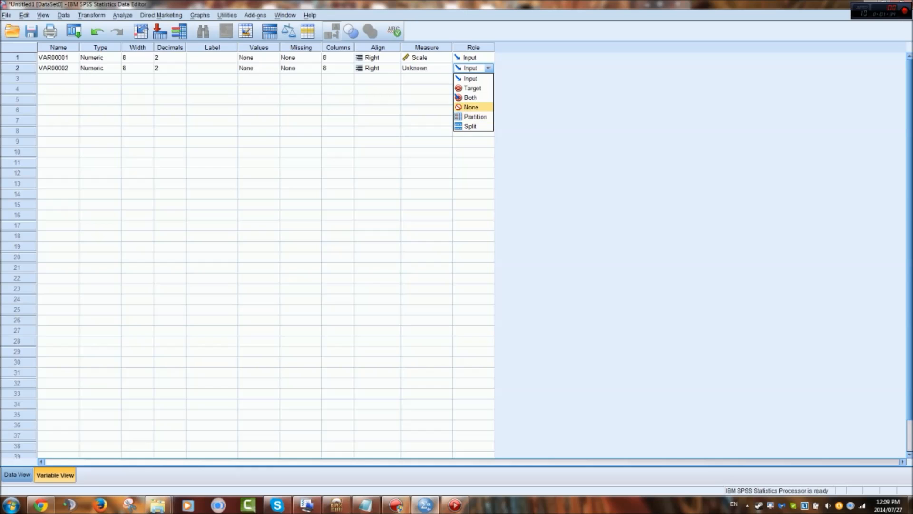
pyautogui.moveTo(470, 126)
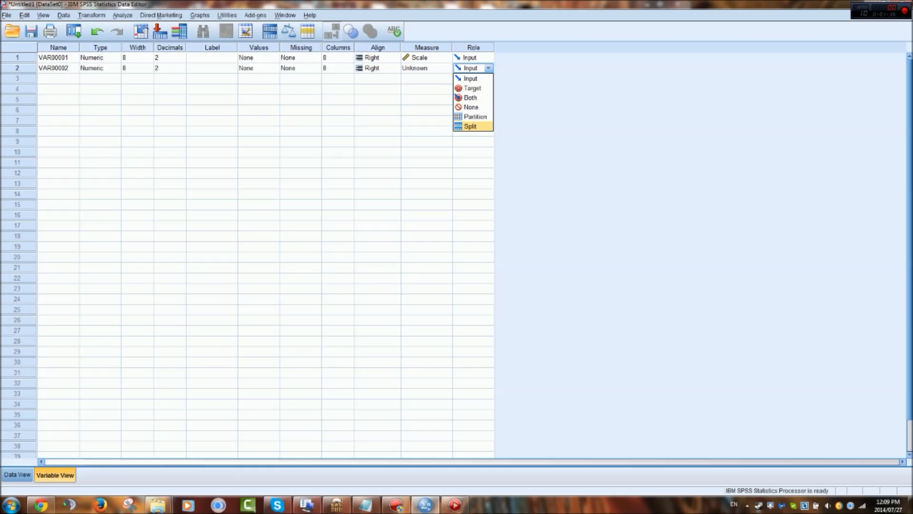
pyautogui.click(470, 79)
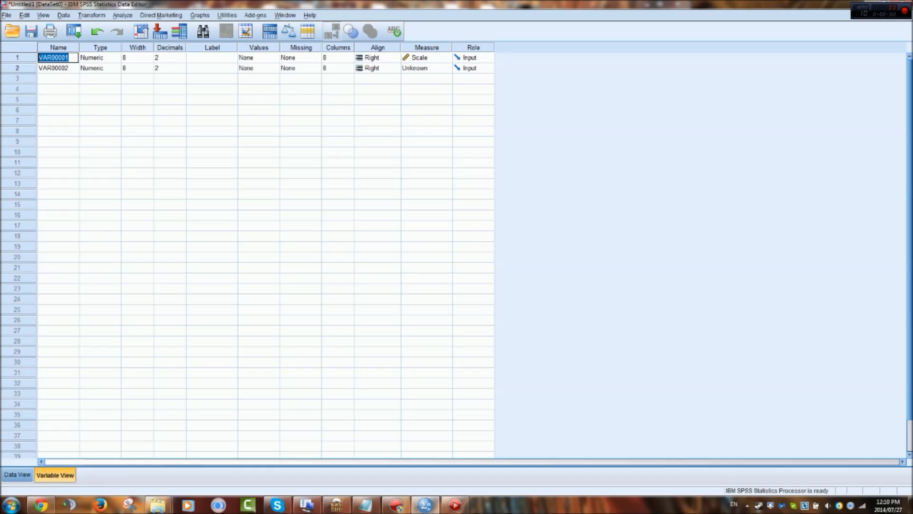
pyautogui.click(18, 477)
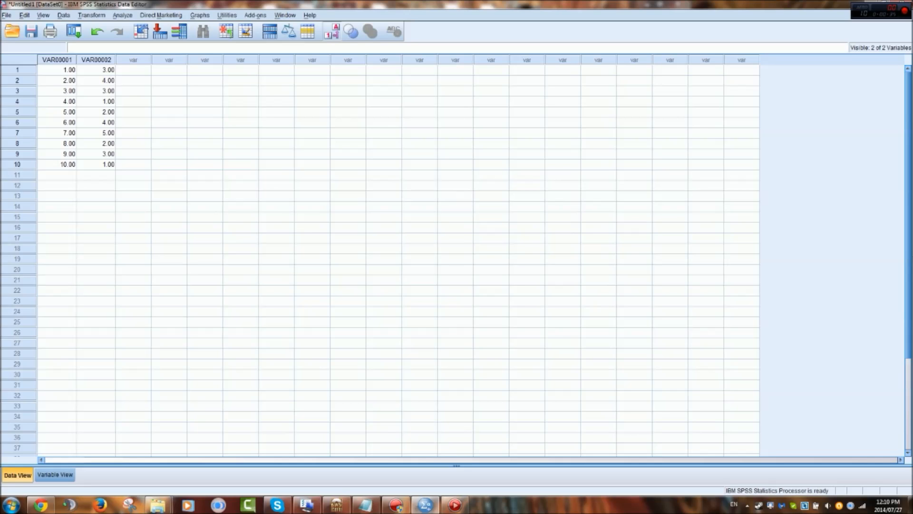
pyautogui.click(56, 165)
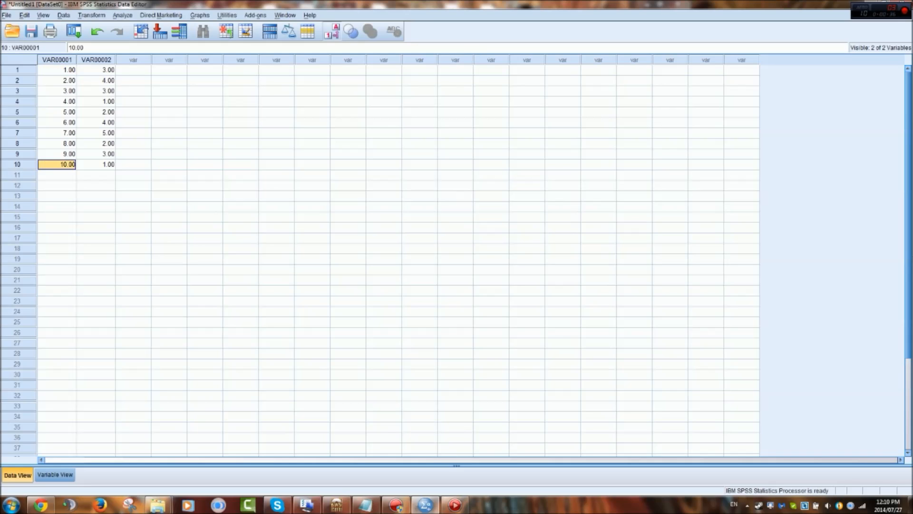
pyautogui.click(56, 70)
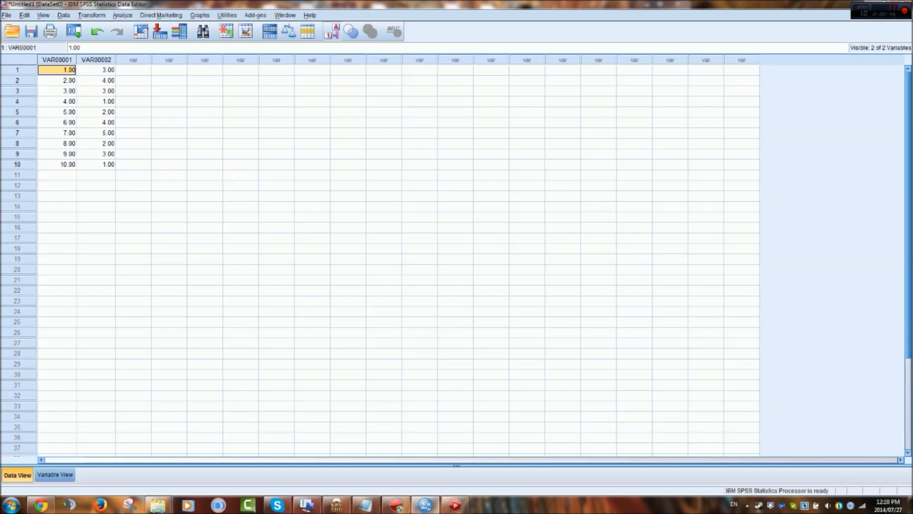
pyautogui.click(56, 59)
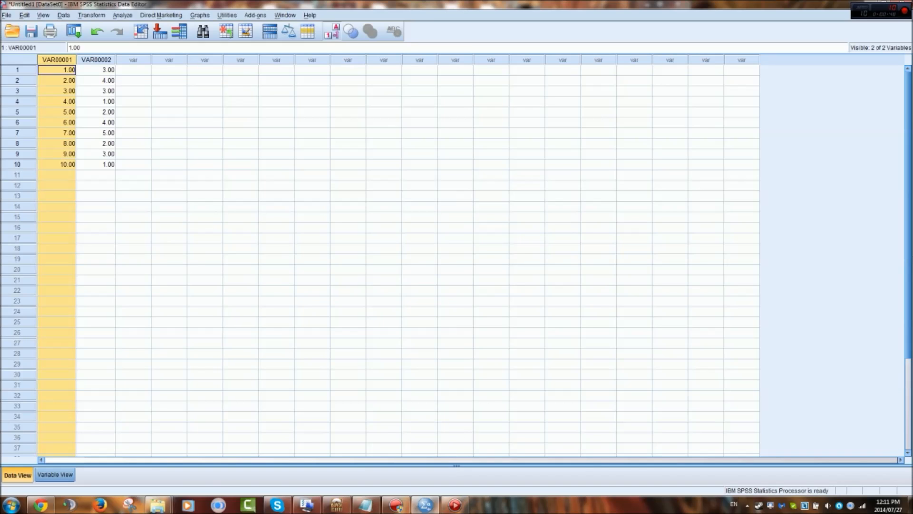
pyautogui.click(56, 474)
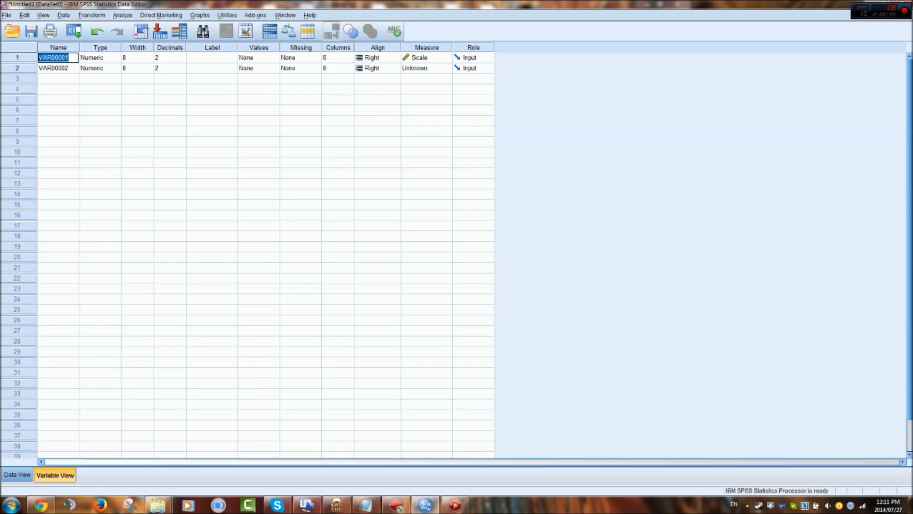
# Step: Name the first variable Participants, triggering an illegal-character warning on the next name
pyautogui.write('Part')
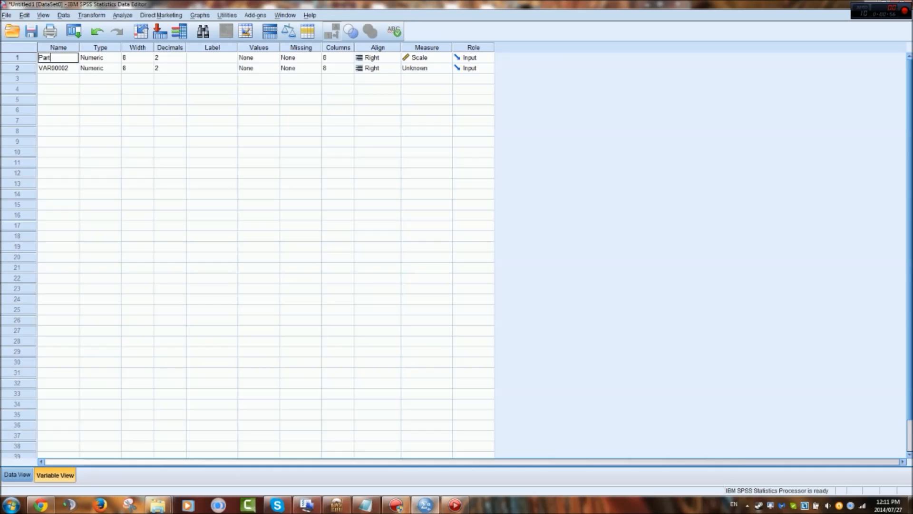
pyautogui.write('icpants')
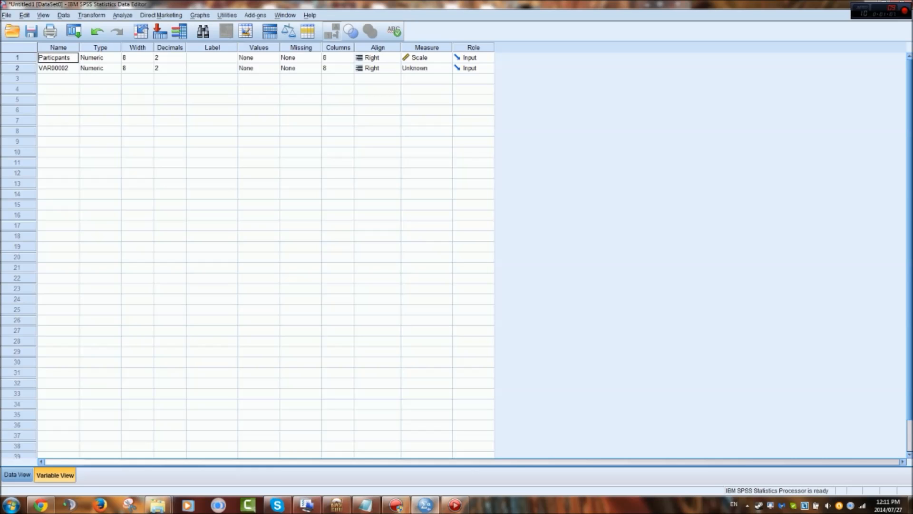
pyautogui.doubleClick(58, 57)
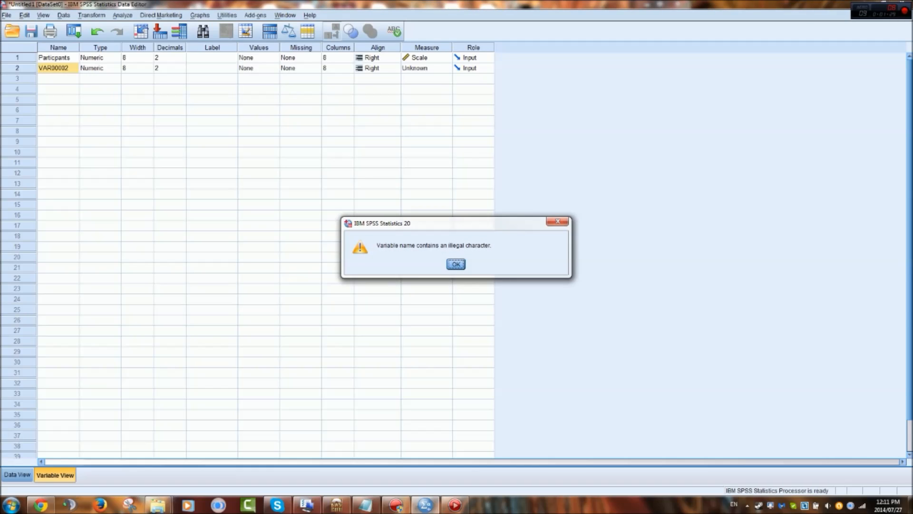
# Step: Dismiss the warning and rename the second variable to Answer
pyautogui.click(456, 264)
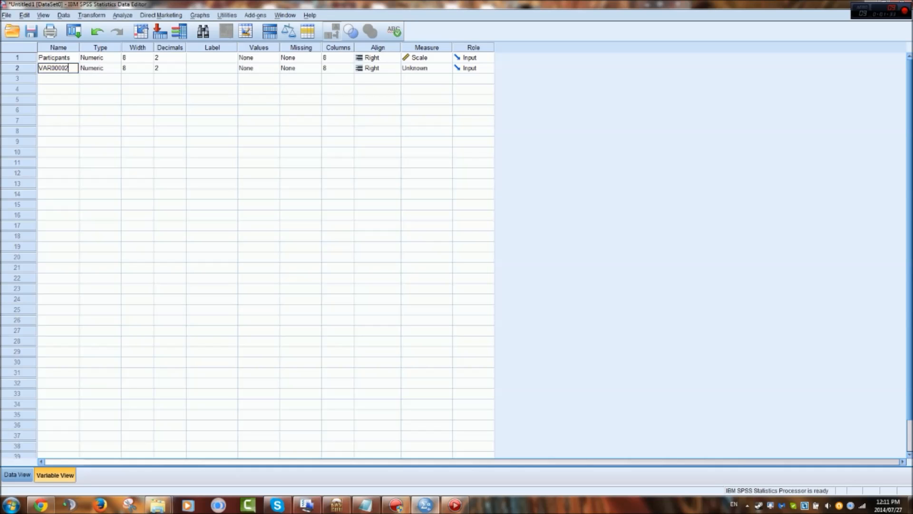
pyautogui.doubleClick(58, 67)
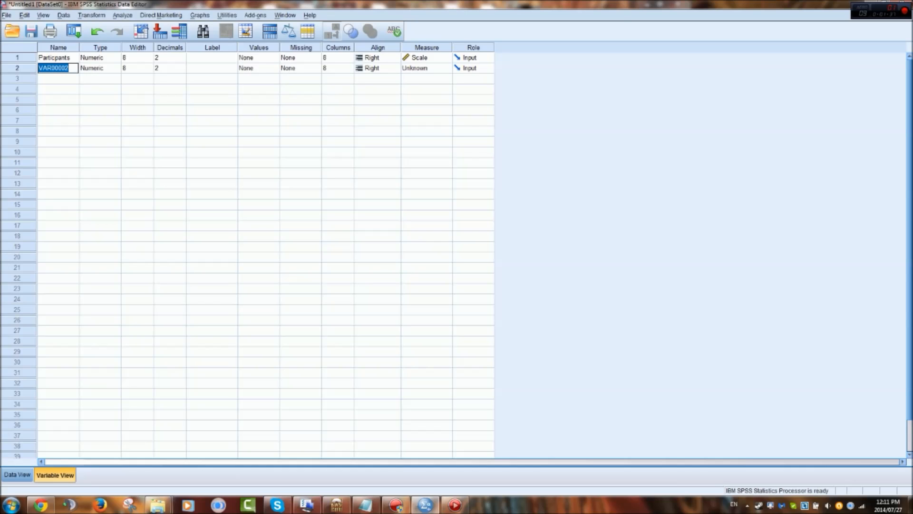
pyautogui.write('Answer')
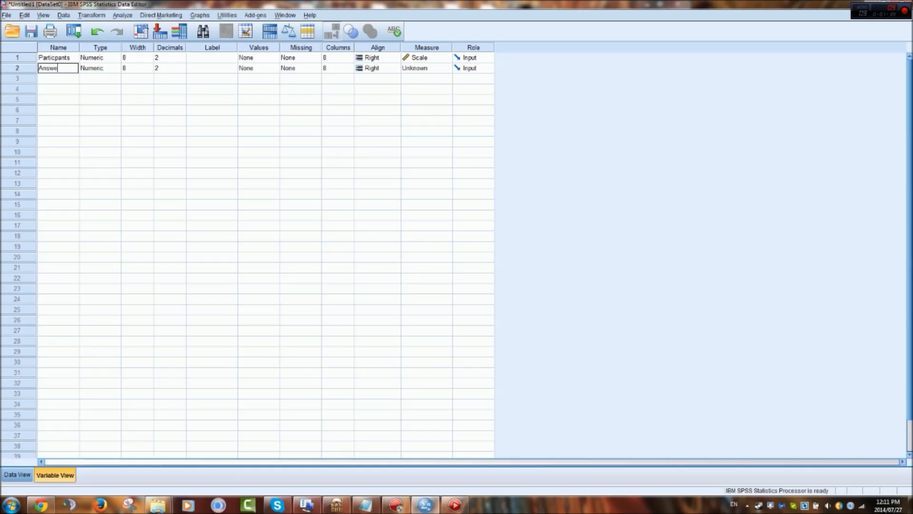
pyautogui.write('Aswer')
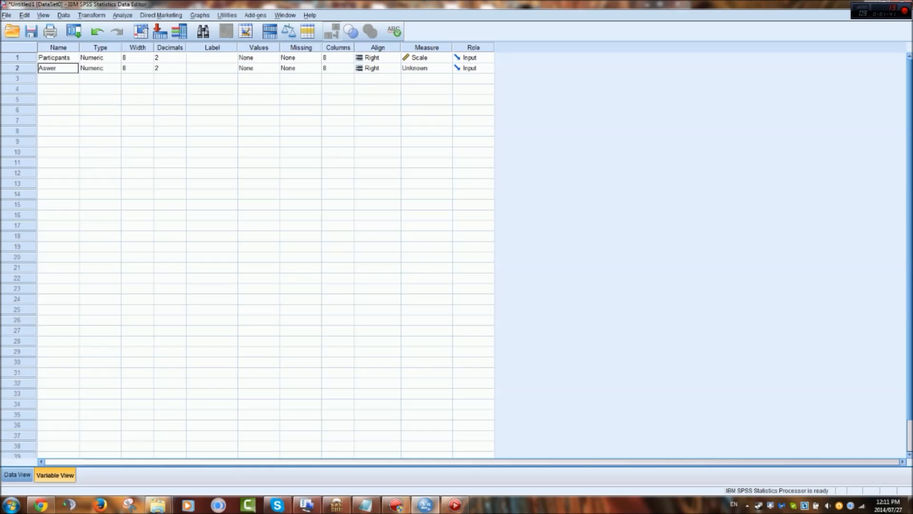
# Step: Bring up the empty Value Labels settings for the Answer variable
pyautogui.click(58, 78)
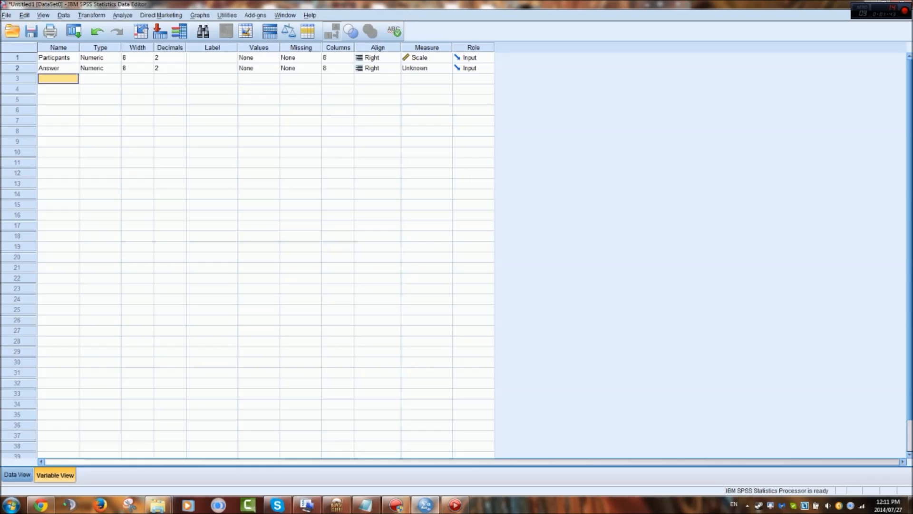
pyautogui.click(444, 67)
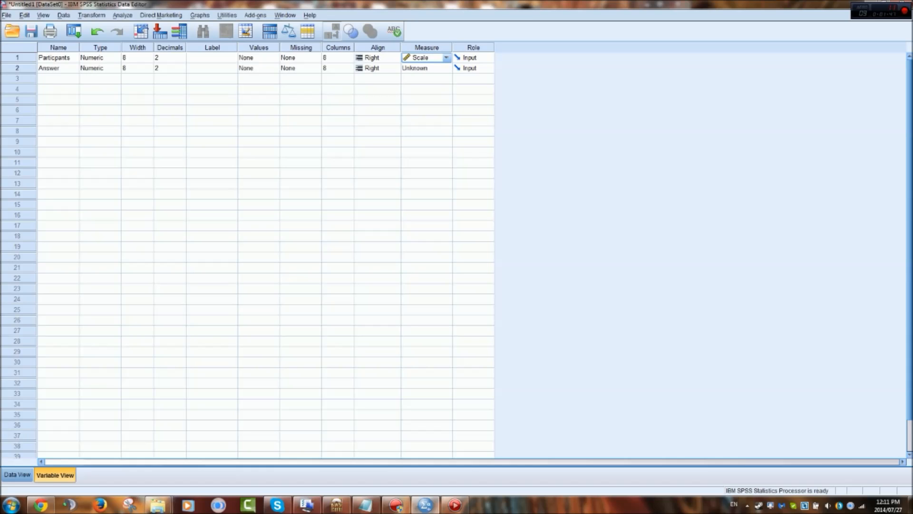
pyautogui.click(258, 131)
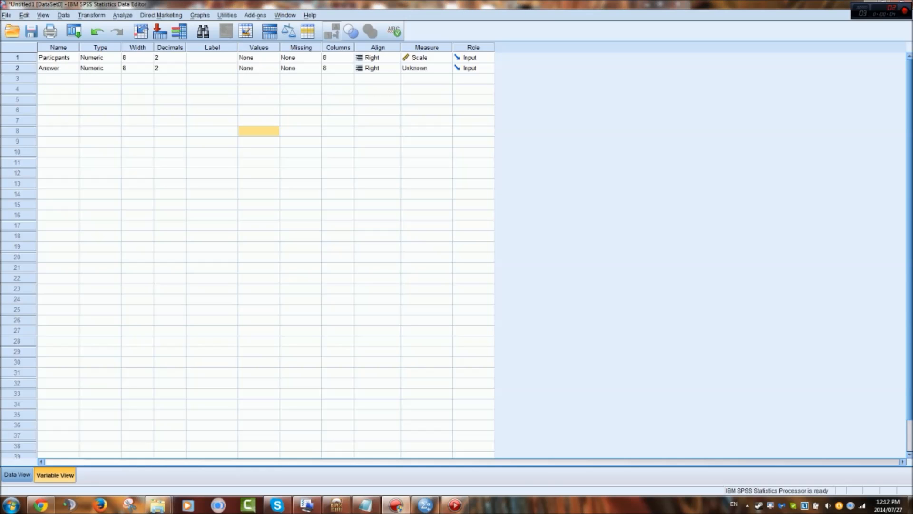
pyautogui.click(258, 68)
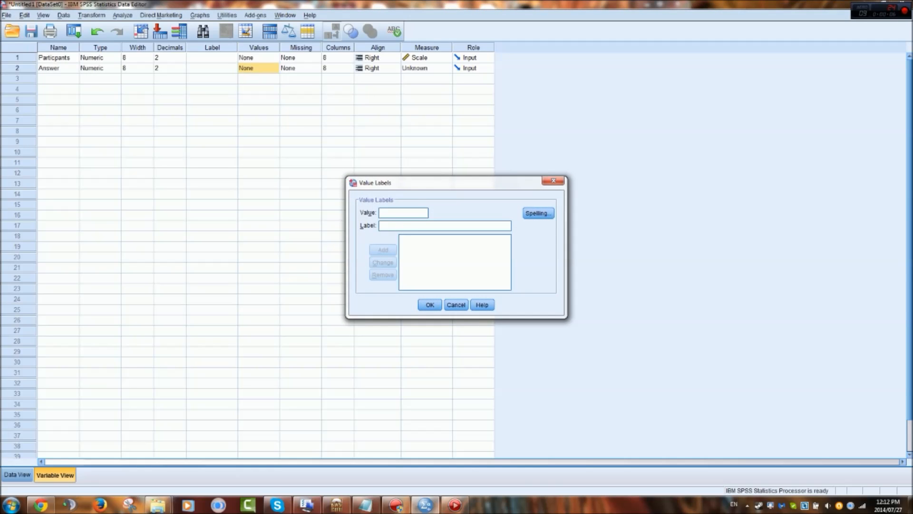
# Step: Cancel the dialog, glance at Data View, and reopen Answer's Value Labels settings
pyautogui.click(403, 212)
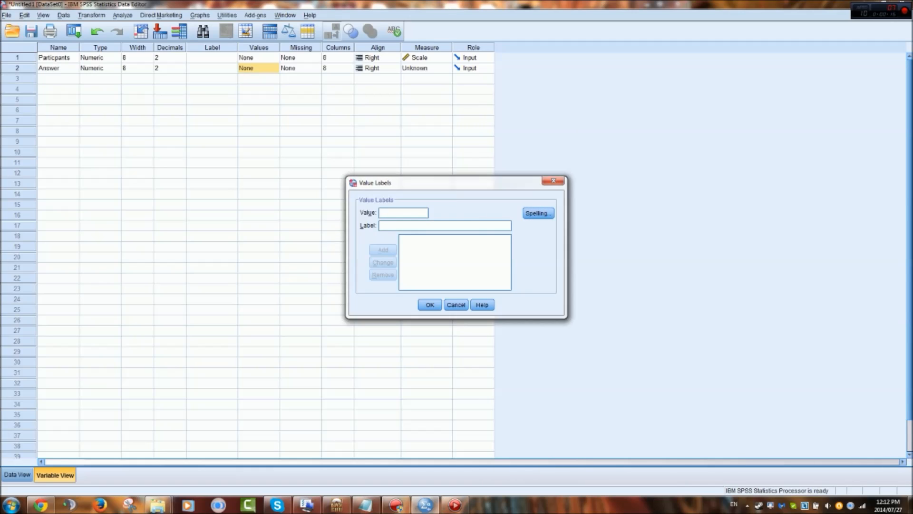
pyautogui.click(456, 304)
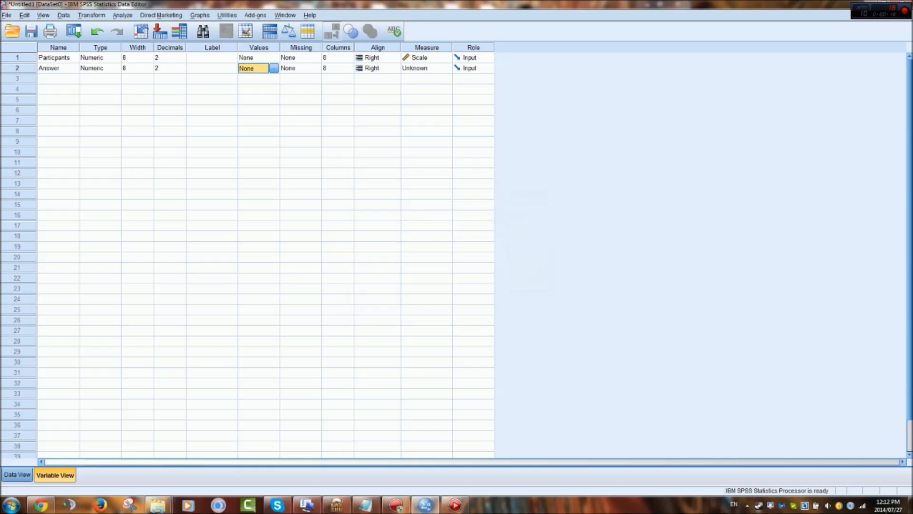
pyautogui.click(18, 474)
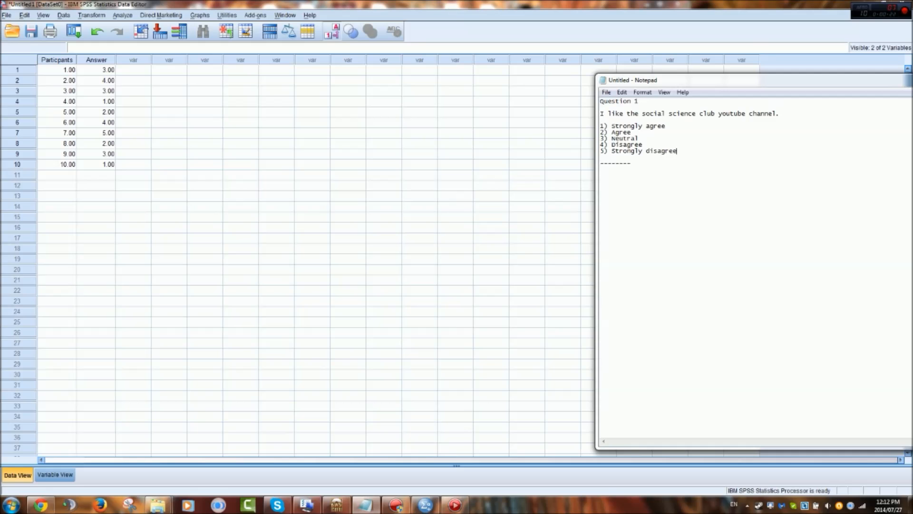
pyautogui.click(55, 474)
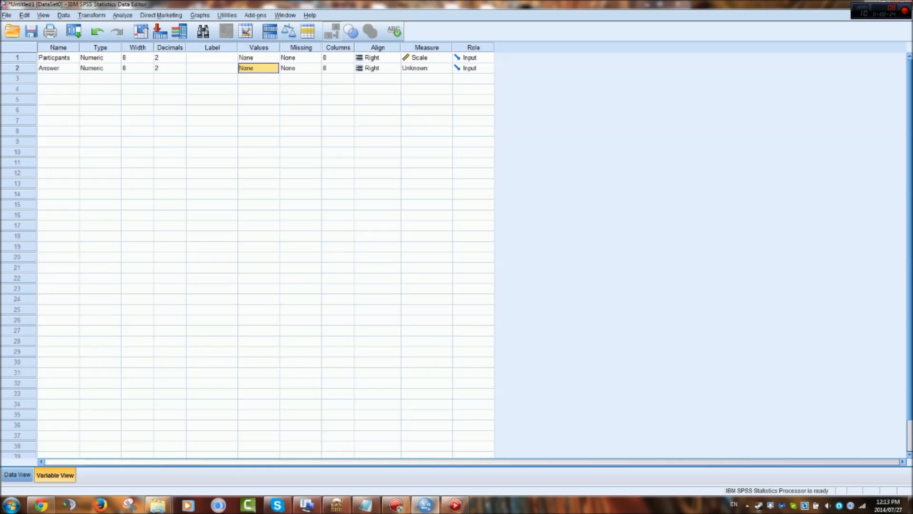
pyautogui.click(274, 68)
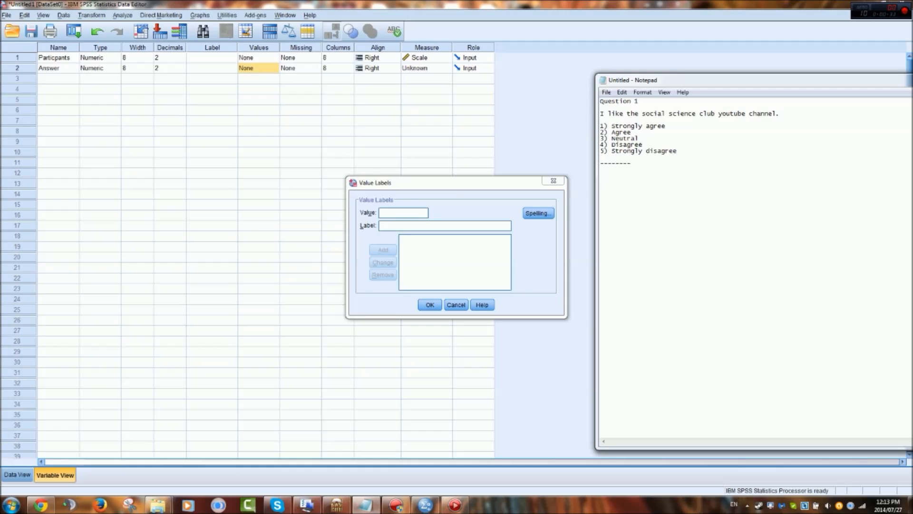
# Step: Add value labels 1 Strongly Agree, 2 Agree and 3 Neutral
pyautogui.write('1')
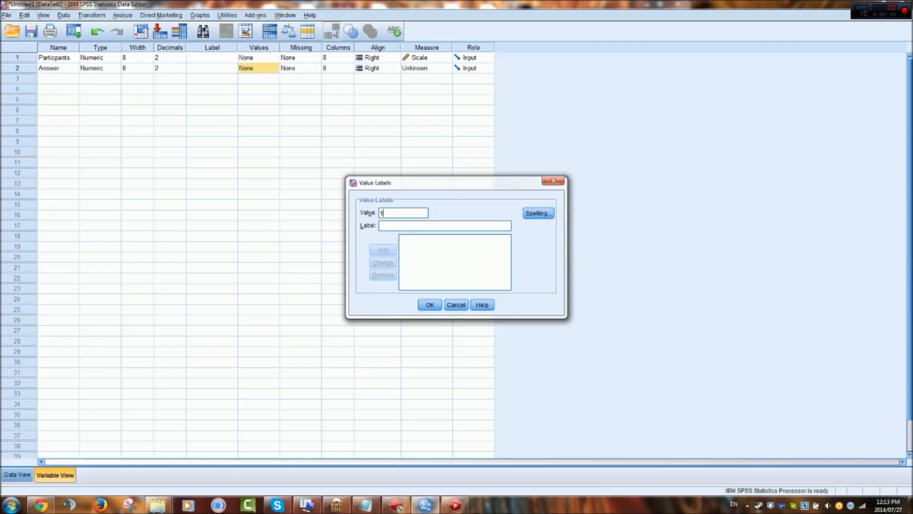
pyautogui.click(445, 226)
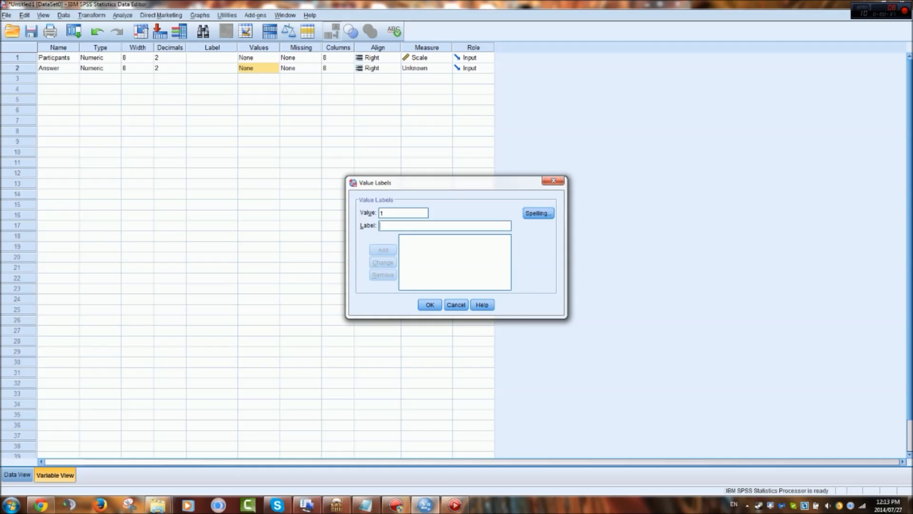
pyautogui.write('Strongly Agree')
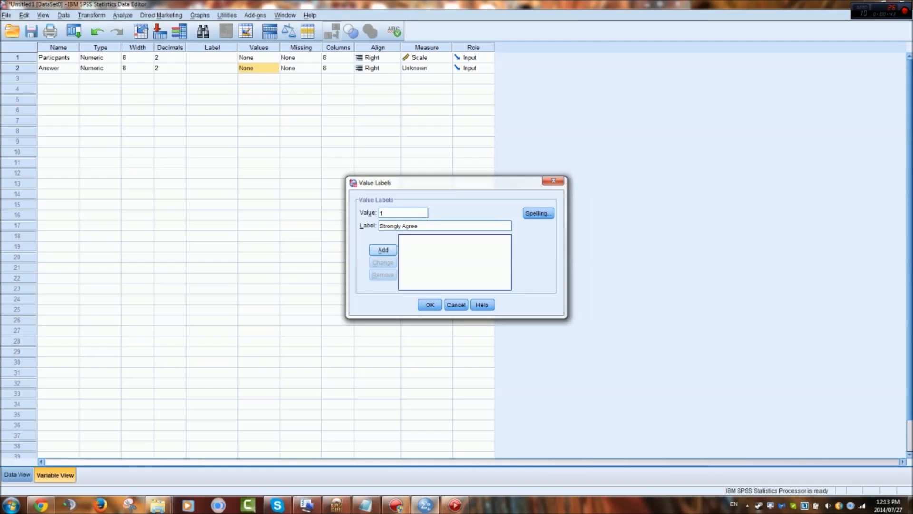
pyautogui.click(382, 249)
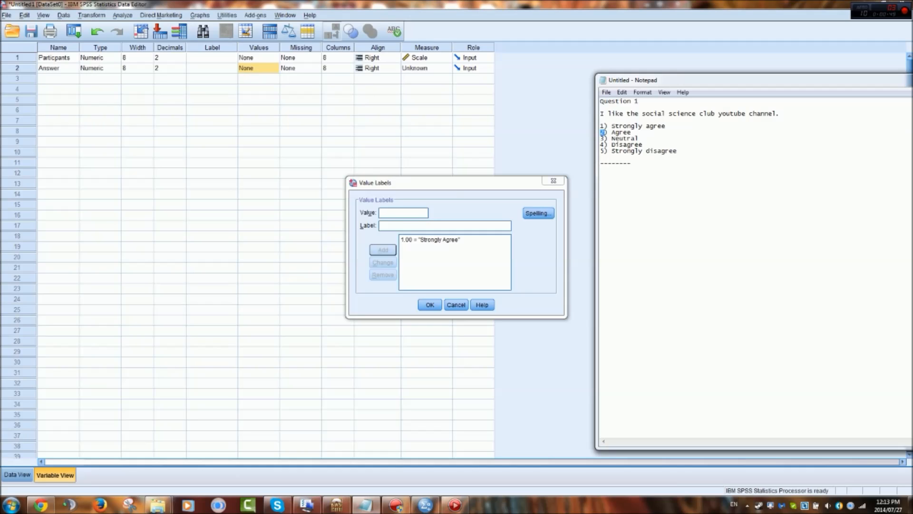
pyautogui.write('2')
pyautogui.click(446, 226)
pyautogui.write('Agree')
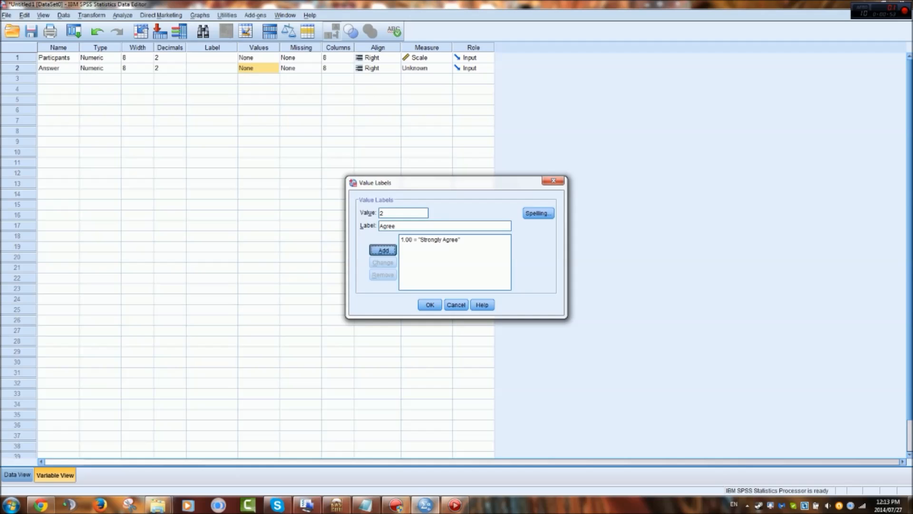
pyautogui.click(382, 251)
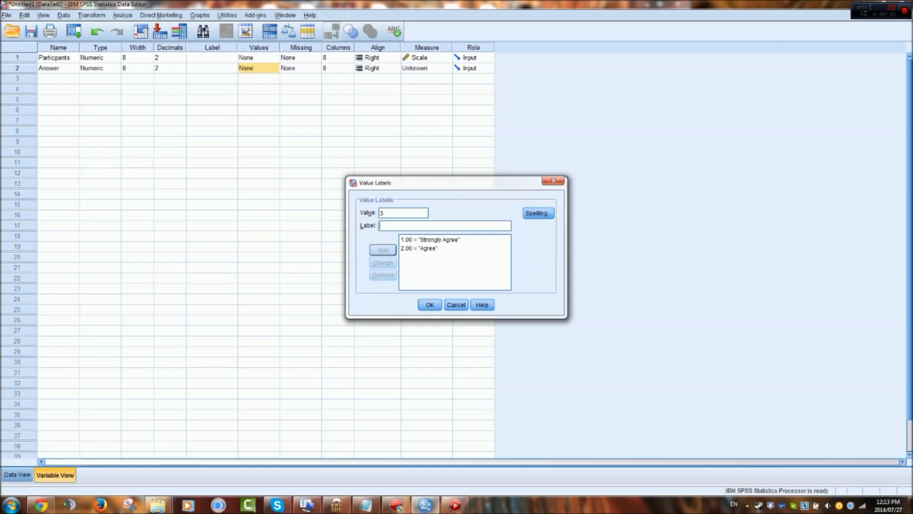
pyautogui.click(382, 250)
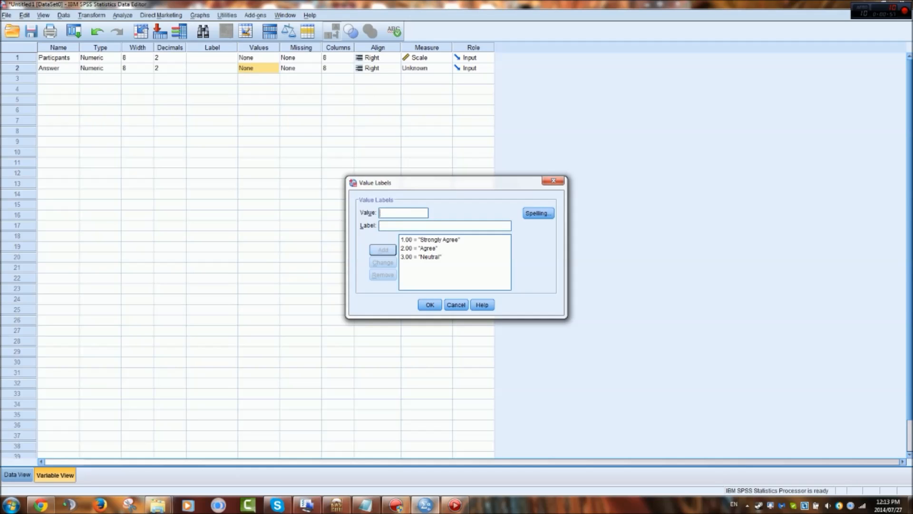
# Step: Add value labels 4 Disagree and 5 Strongly Disagree
pyautogui.write('D')
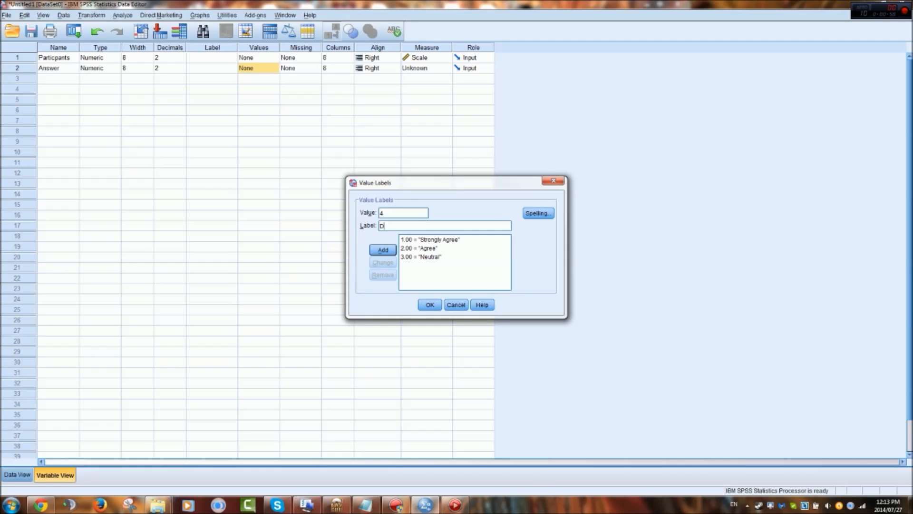
pyautogui.write('isagree')
pyautogui.click(403, 212)
pyautogui.write('5')
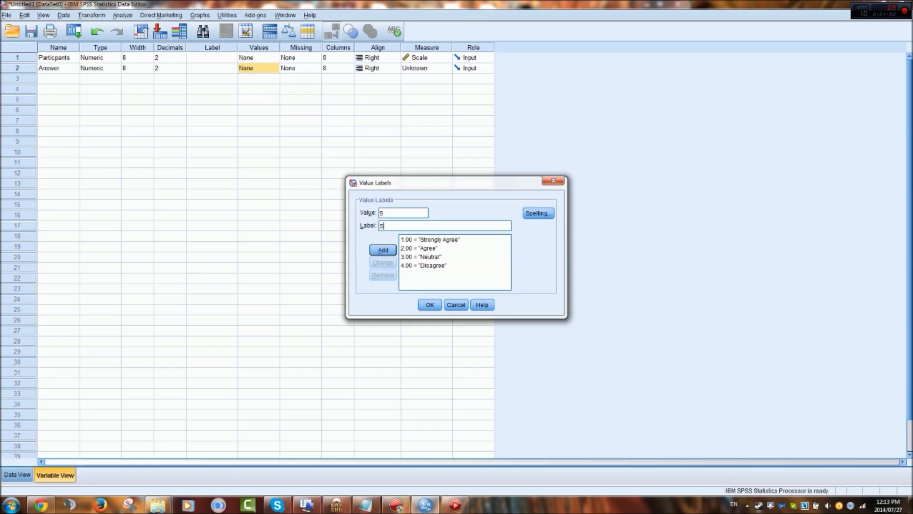
pyautogui.write('trongly Disagr')
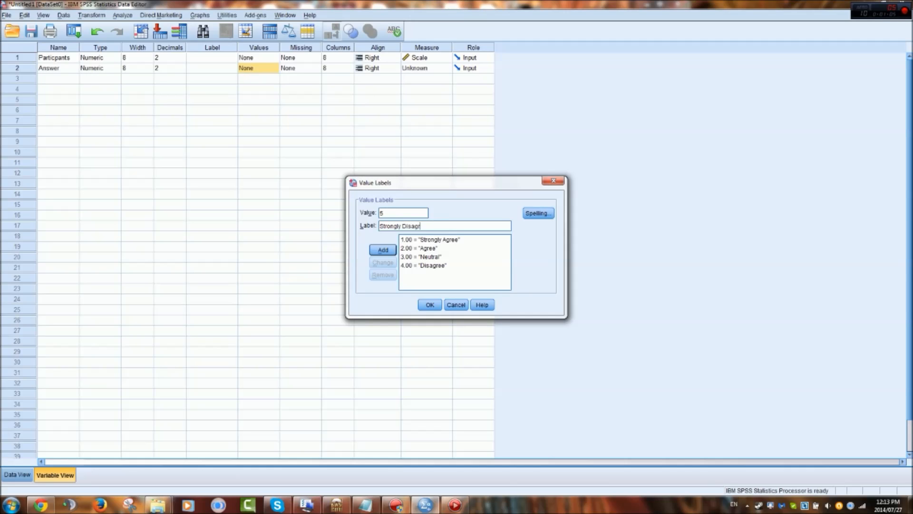
pyautogui.click(382, 249)
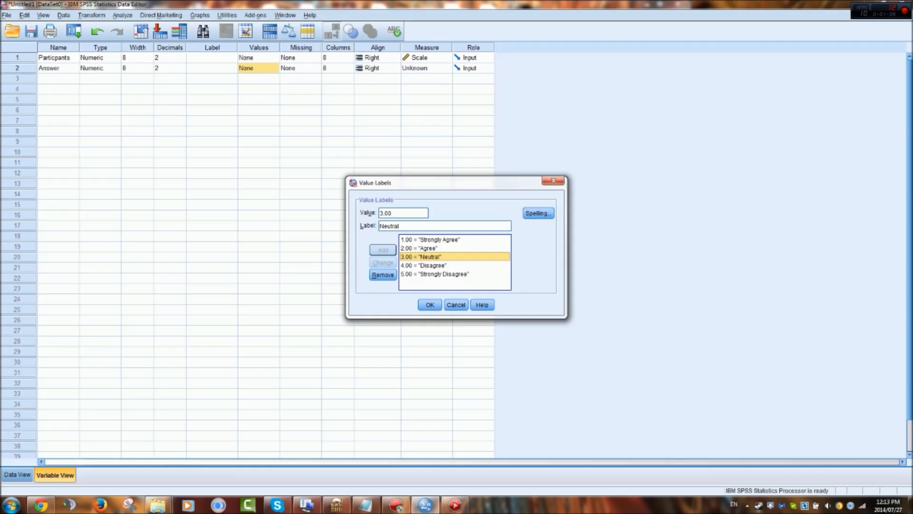
# Step: Fix the typo in the Neutral label and confirm all five value labels
pyautogui.click(435, 274)
pyautogui.write('1')
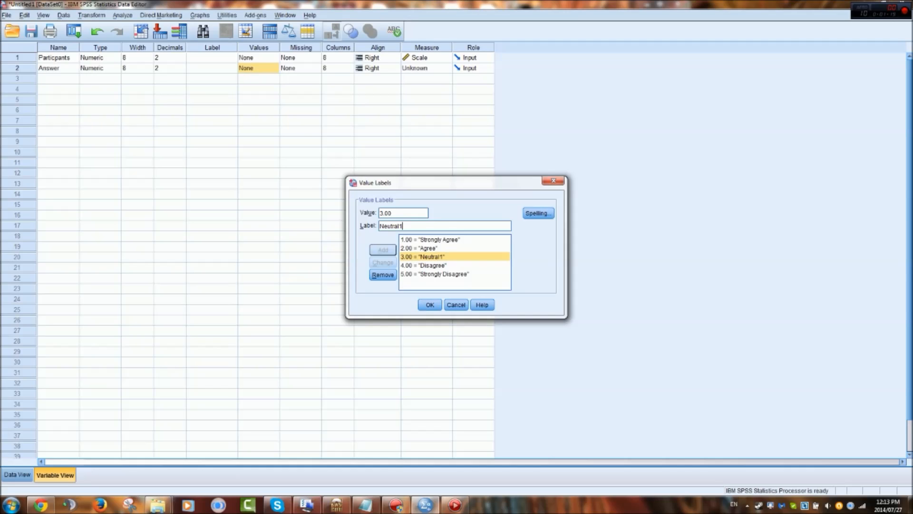
pyautogui.press('Backspace')
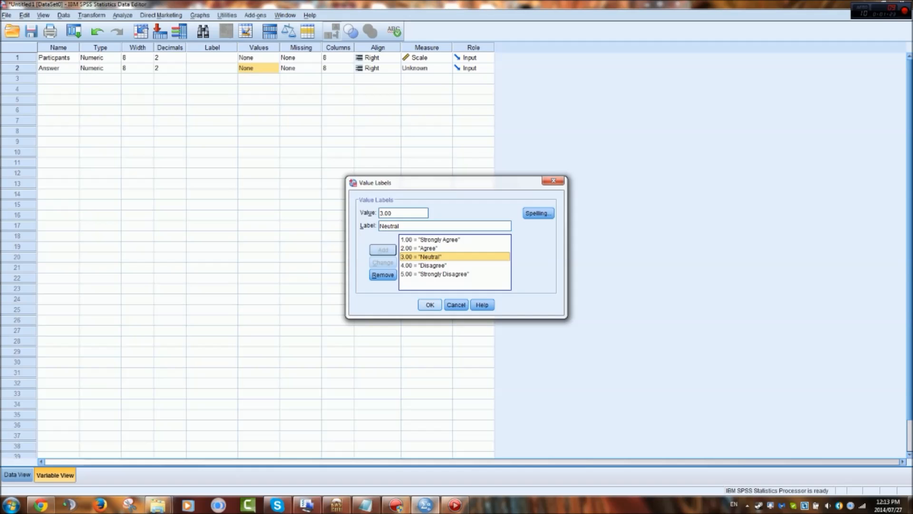
pyautogui.click(429, 304)
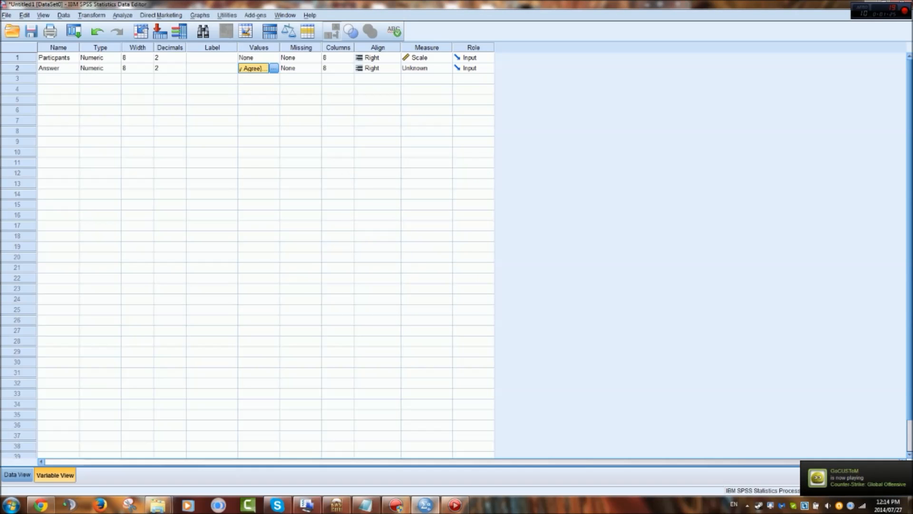
# Step: View Answer as labels in Data View, then toggle the display to numeric codes
pyautogui.click(17, 474)
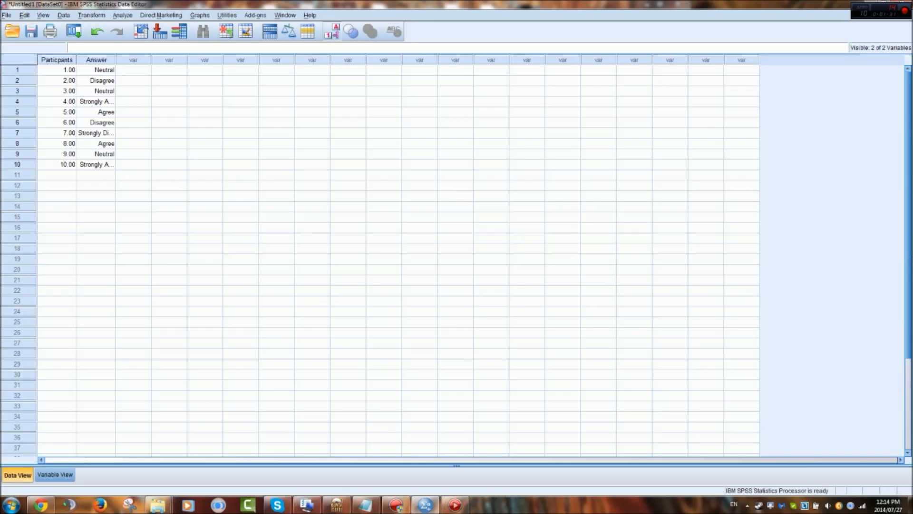
pyautogui.click(275, 80)
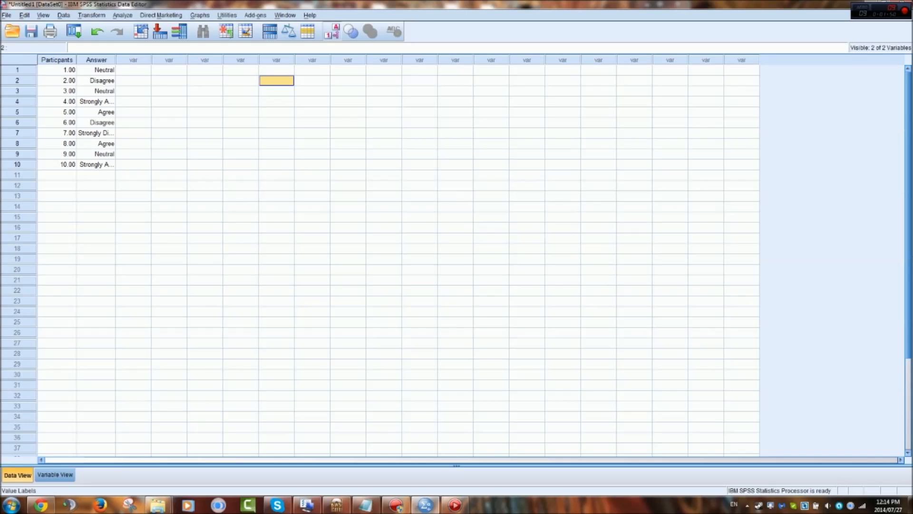
pyautogui.moveTo(331, 30)
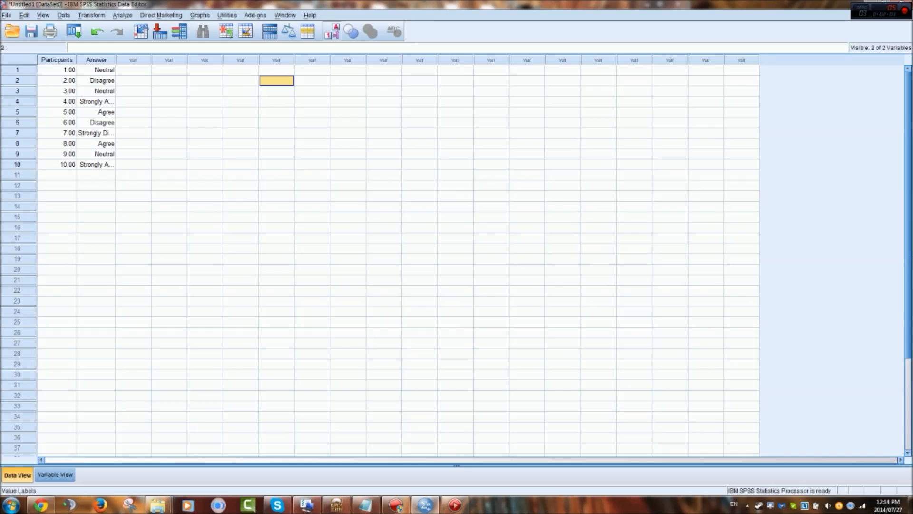
pyautogui.click(332, 30)
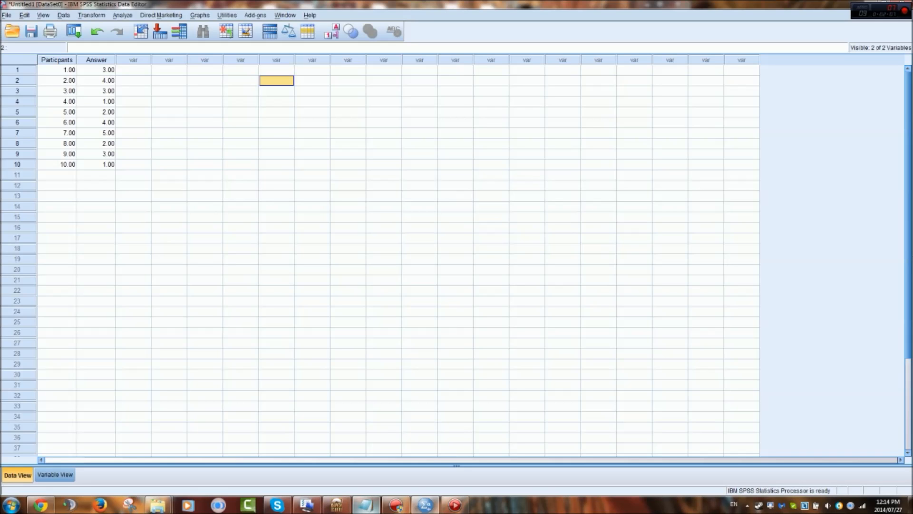
# Step: Inspect the Answer column now showing numeric codes such as 3.00 and 4.00
pyautogui.click(365, 504)
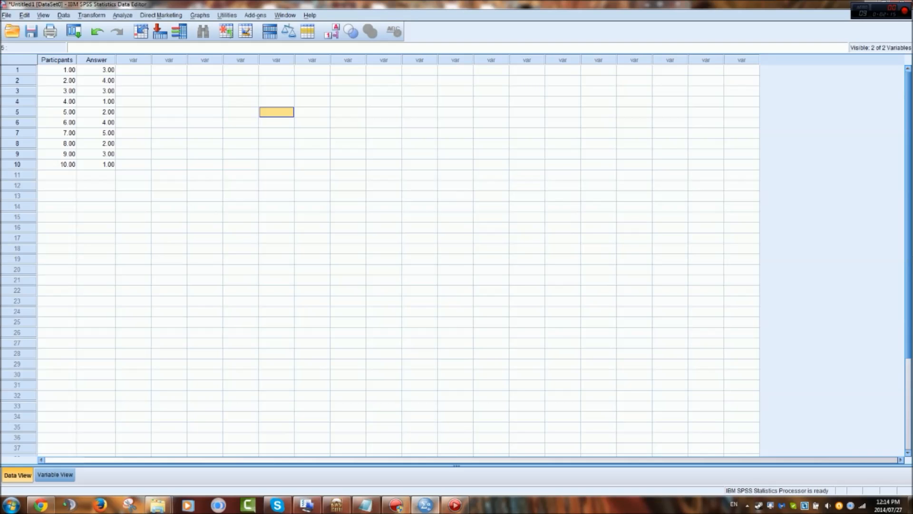
pyautogui.click(312, 164)
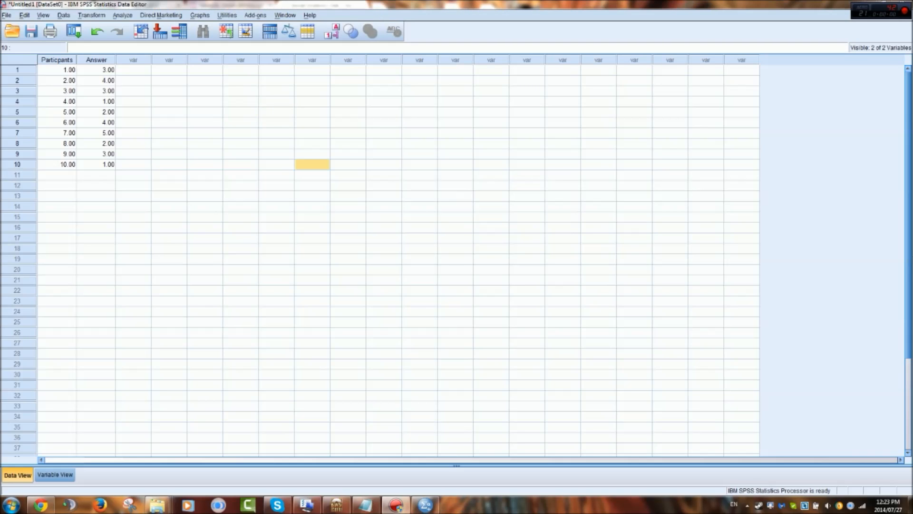